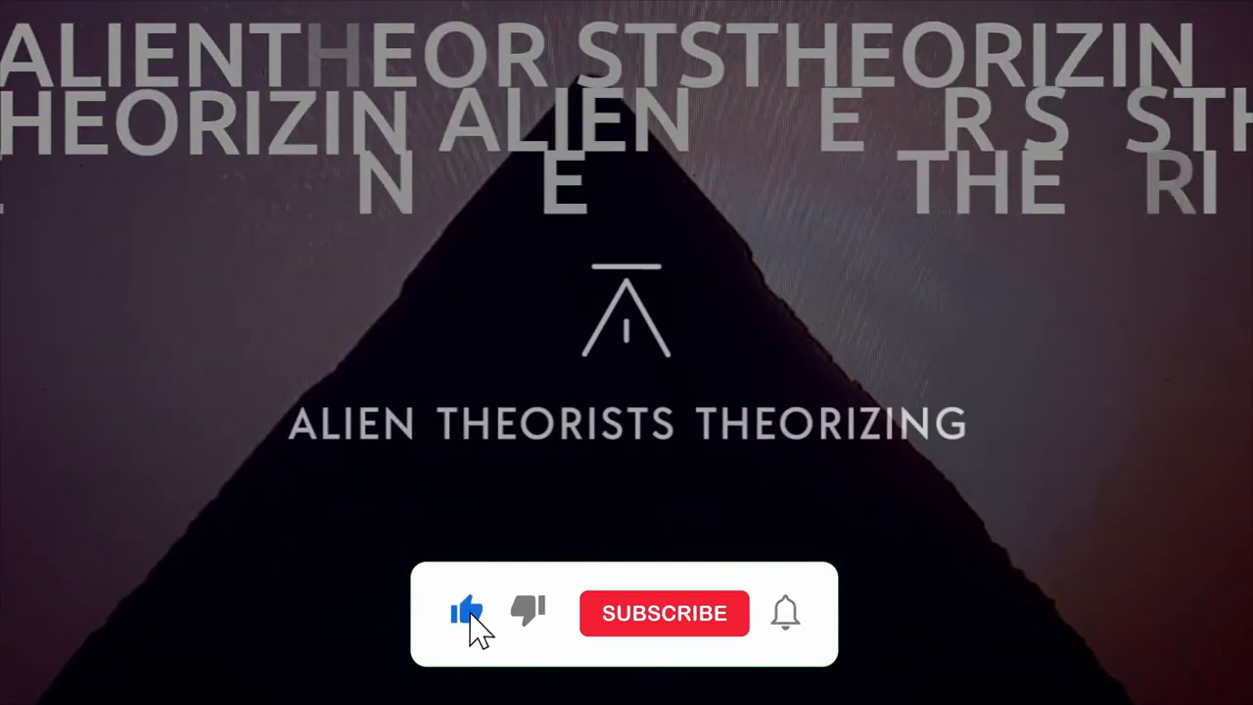
Let the outro play to black with the like icon active and the button reading SUBSCRIBED
left_click(664, 613)
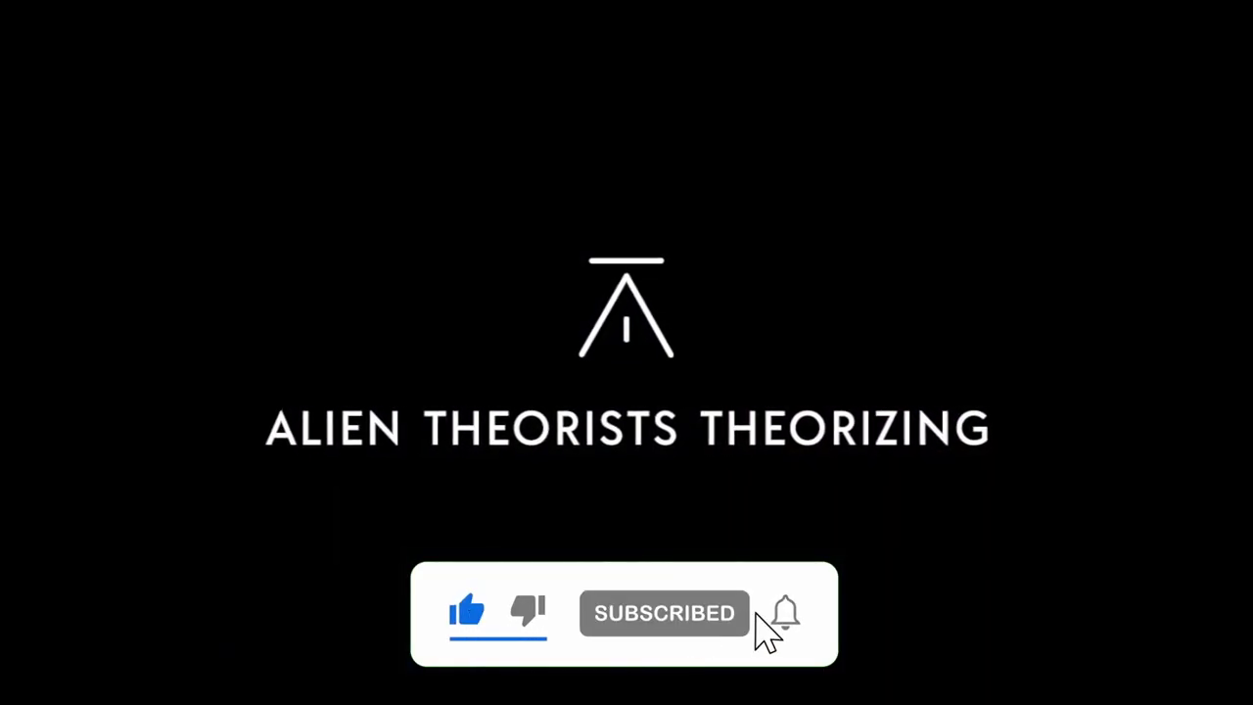